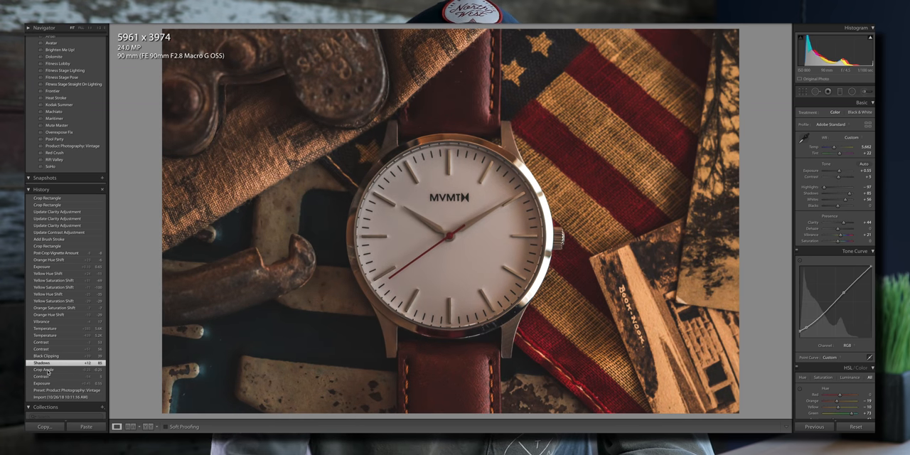
# - Step the watch photo back through History to an earlier adjustment before re-cropping
pyautogui.click(54, 307)
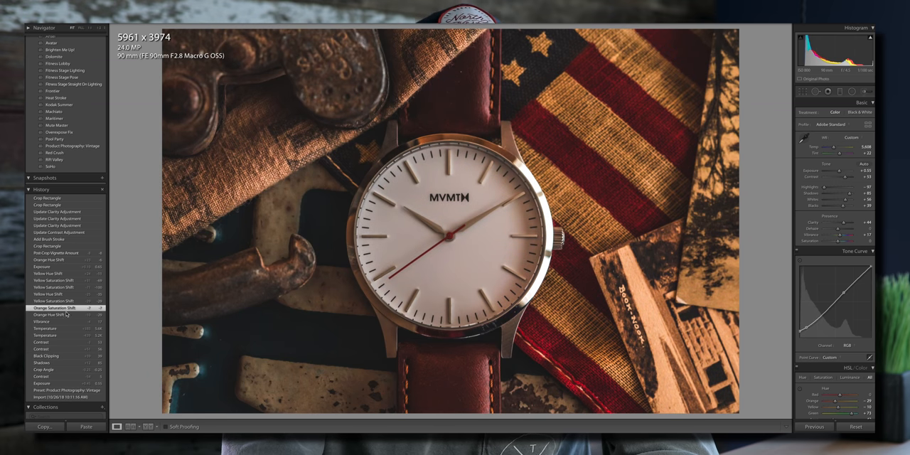
pyautogui.click(59, 225)
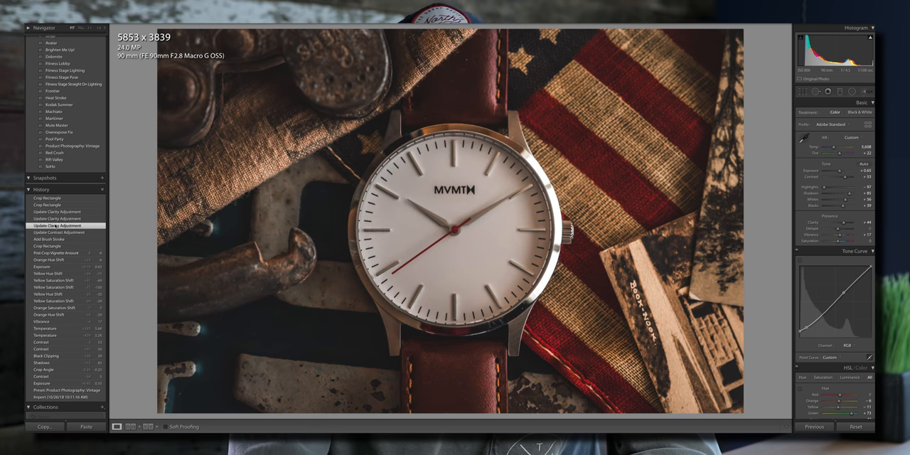
pyautogui.click(57, 212)
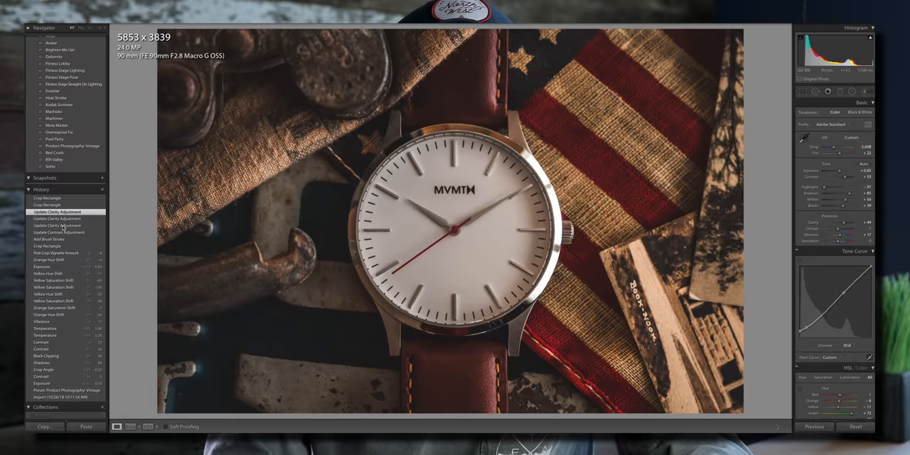
pyautogui.click(763, 134)
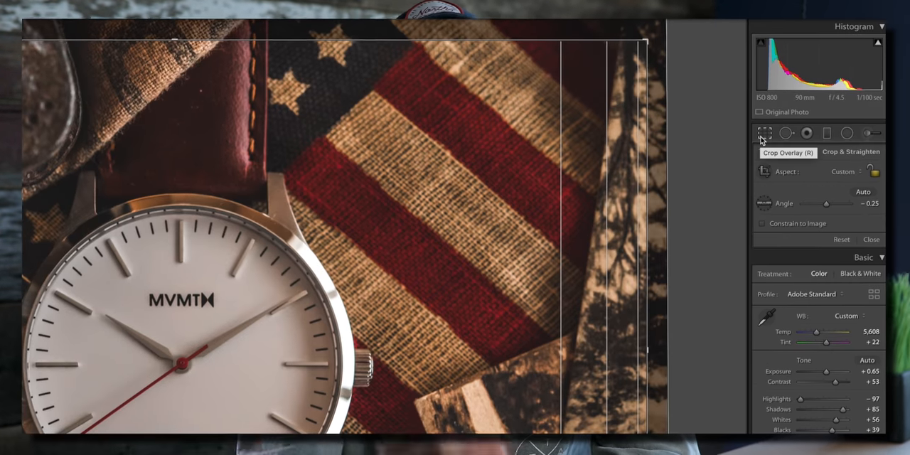
# - Set a custom 5 x 8 crop aspect ratio from the Aspect list and confirm it
pyautogui.click(856, 171)
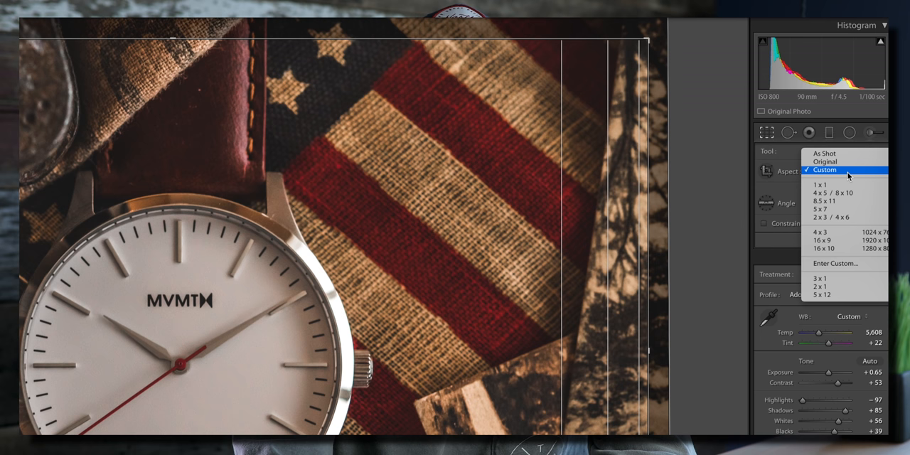
pyautogui.moveTo(838, 264)
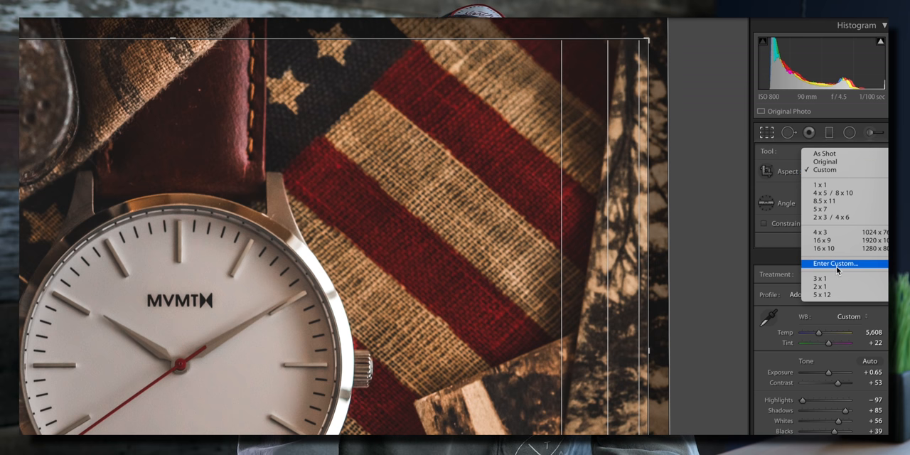
pyautogui.click(836, 264)
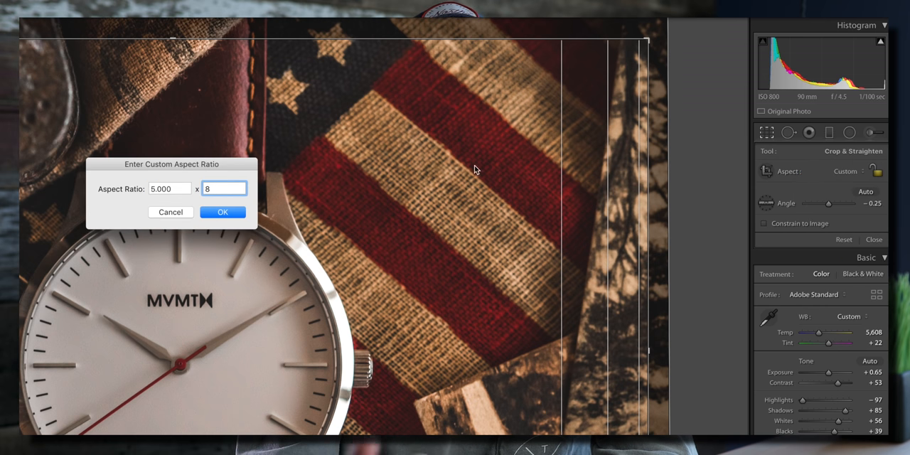
pyautogui.click(222, 212)
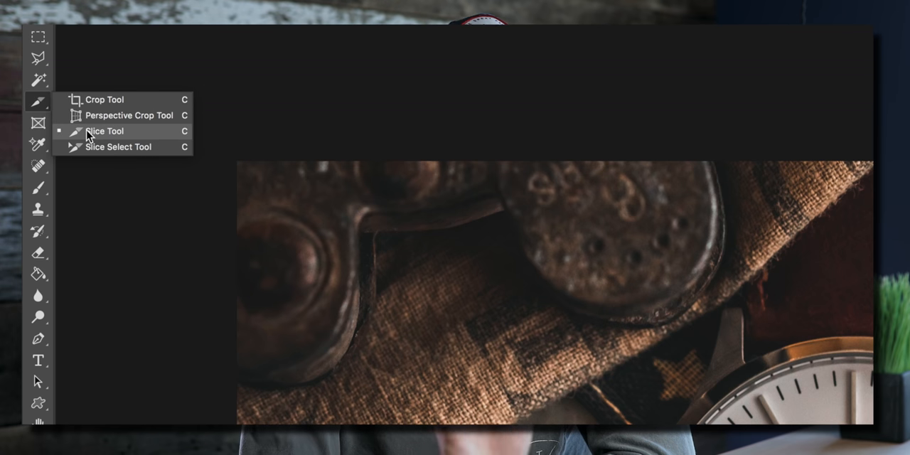
pyautogui.moveTo(137, 140)
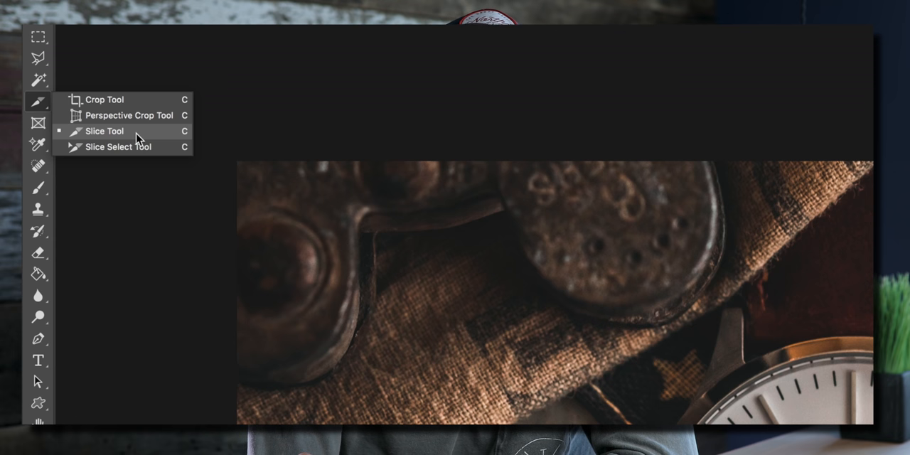
# - Select the Slice Tool from the Crop tool flyout
pyautogui.click(105, 131)
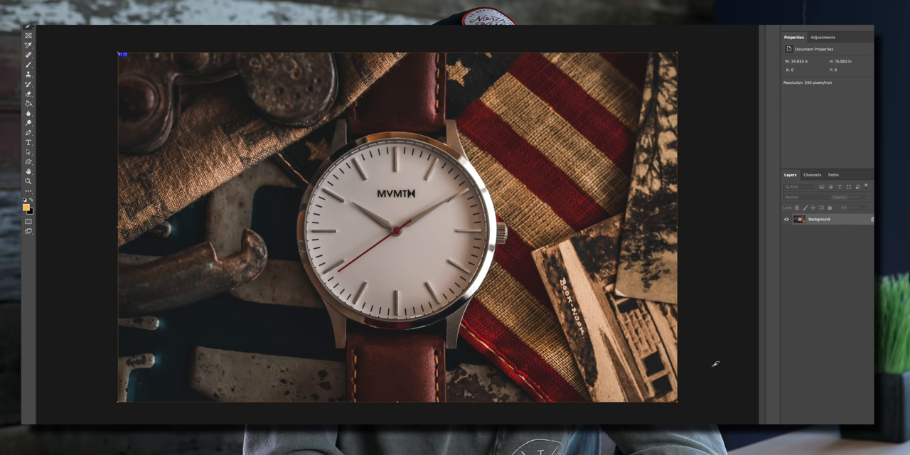
# - Divide the slice vertically into 2 evenly spaced slices via Divide Slice
pyautogui.rightClick(188, 77)
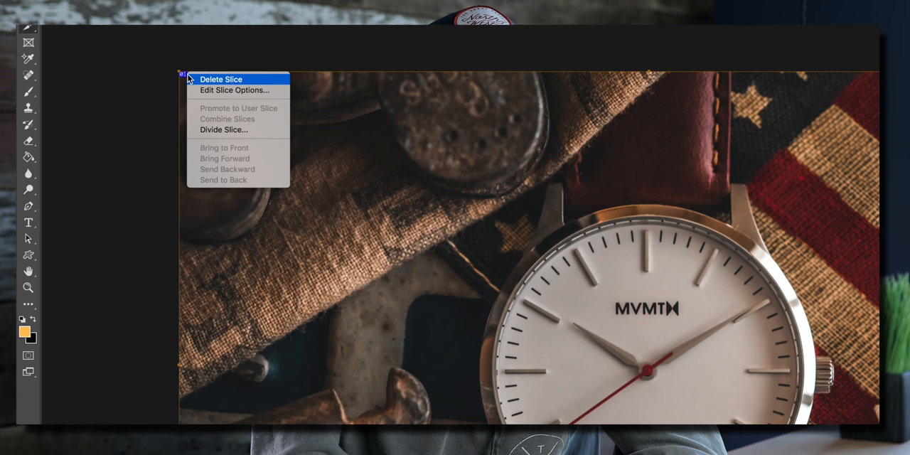
pyautogui.click(223, 130)
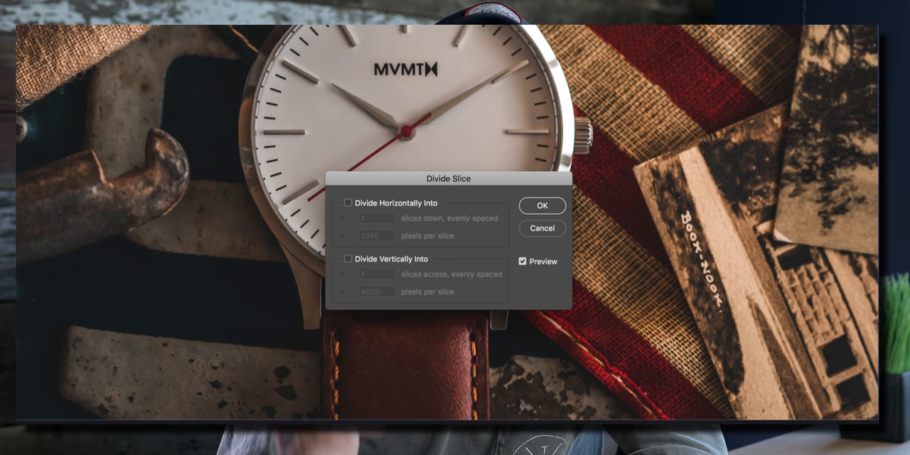
pyautogui.click(347, 259)
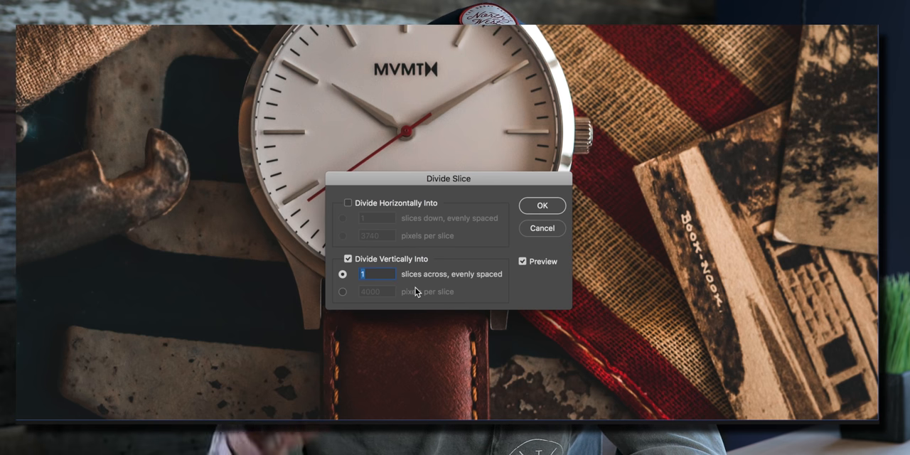
pyautogui.write('2')
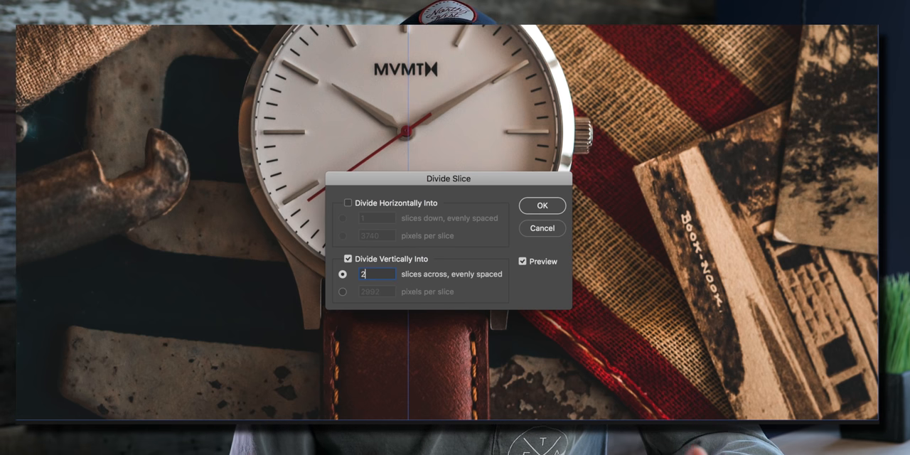
pyautogui.write('4')
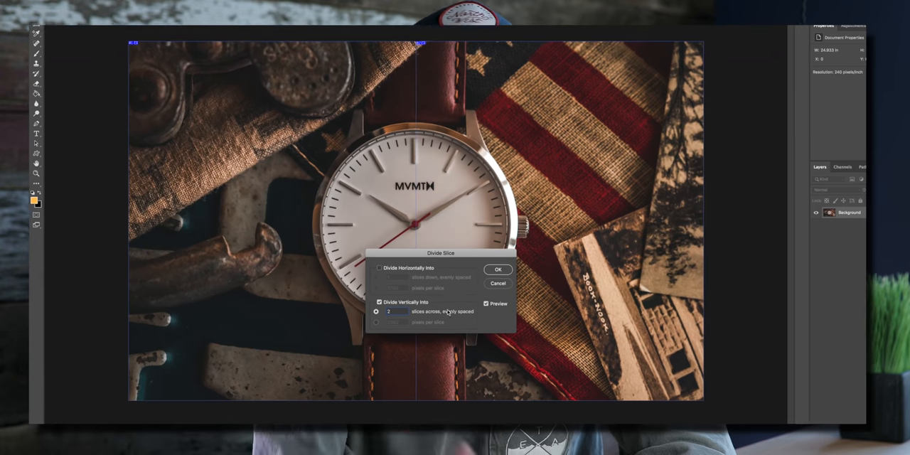
pyautogui.click(498, 269)
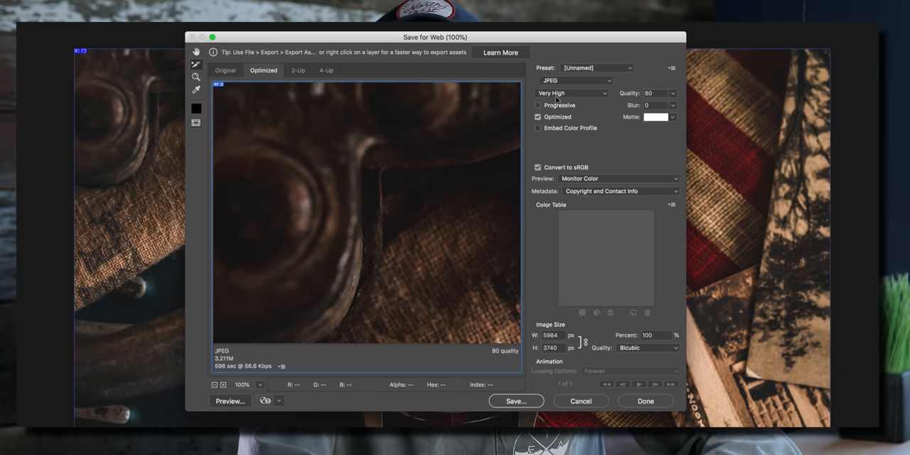
# - Export the slices via Save for Web as quality-adjusted JPEGs saved to the Desktop
pyautogui.click(571, 79)
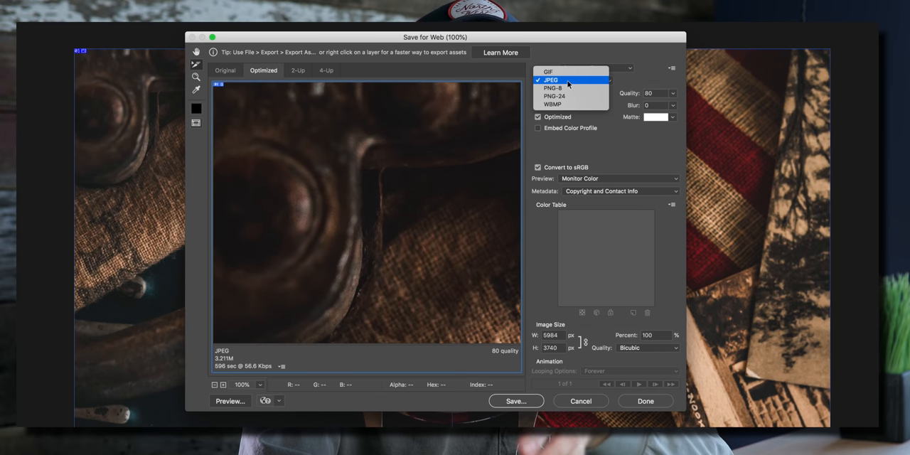
pyautogui.click(552, 80)
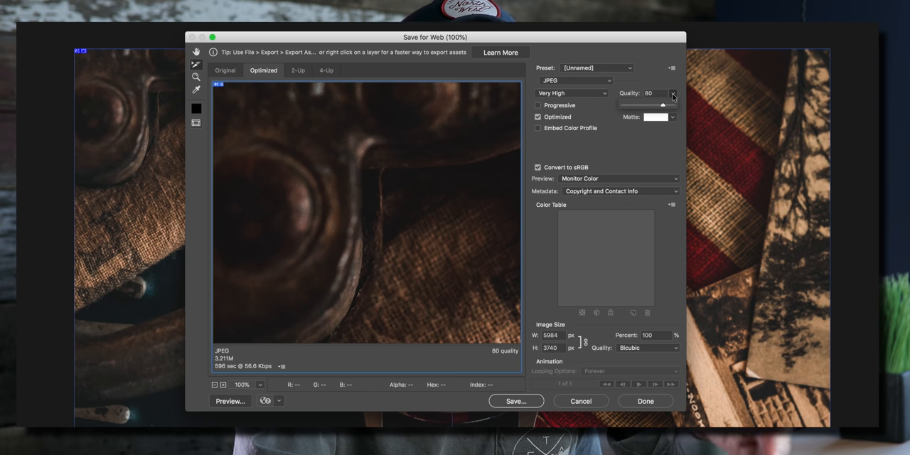
pyautogui.click(673, 93)
pyautogui.write('1350')
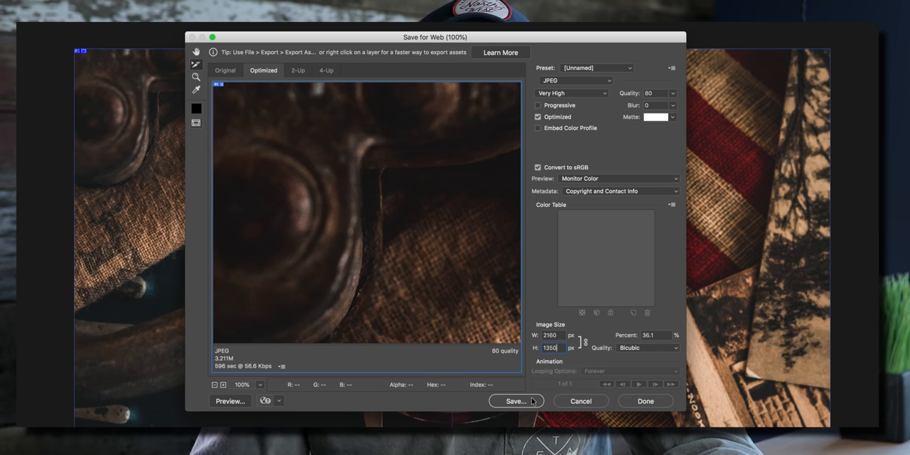
pyautogui.click(515, 401)
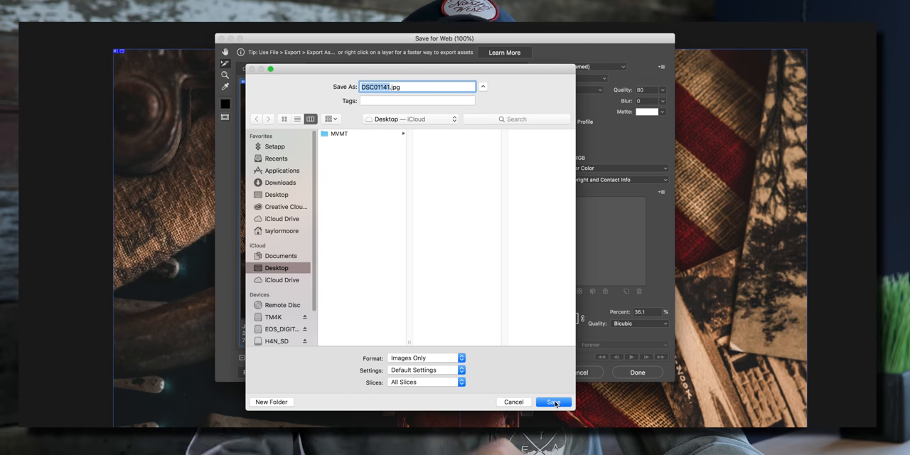
pyautogui.click(555, 401)
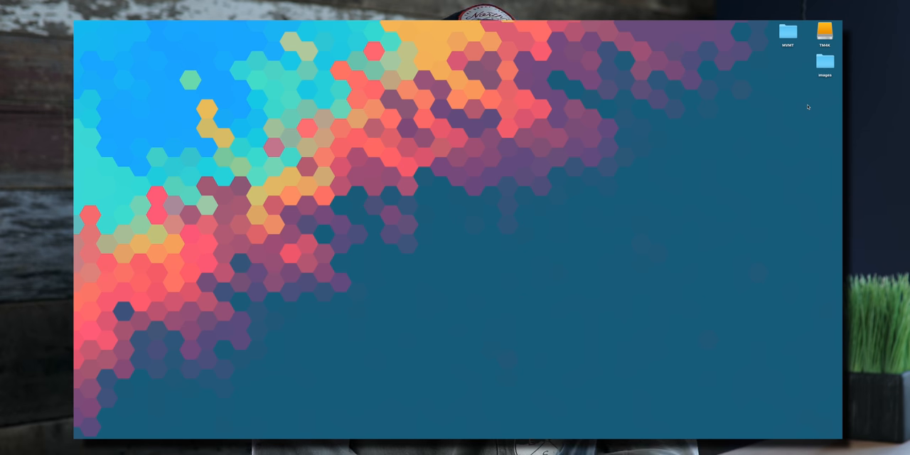
# - From the images folder, preview a half and drag both JPEG halves onto AirDrop
pyautogui.doubleClick(825, 62)
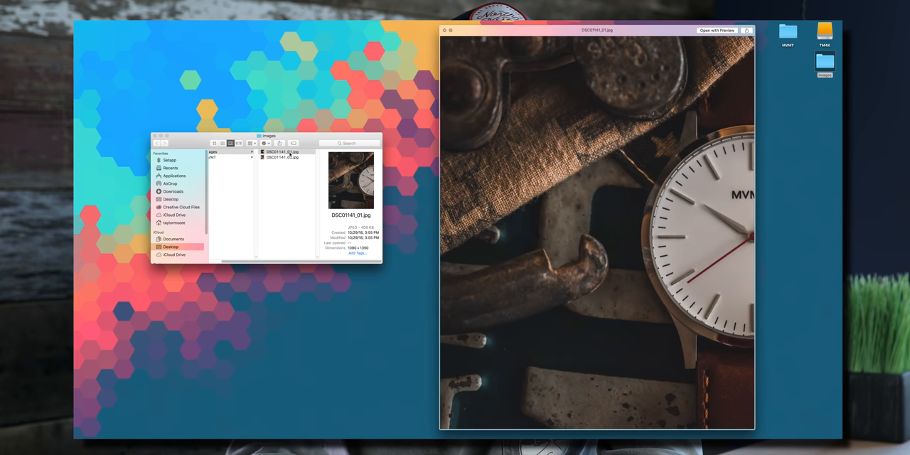
pyautogui.click(284, 156)
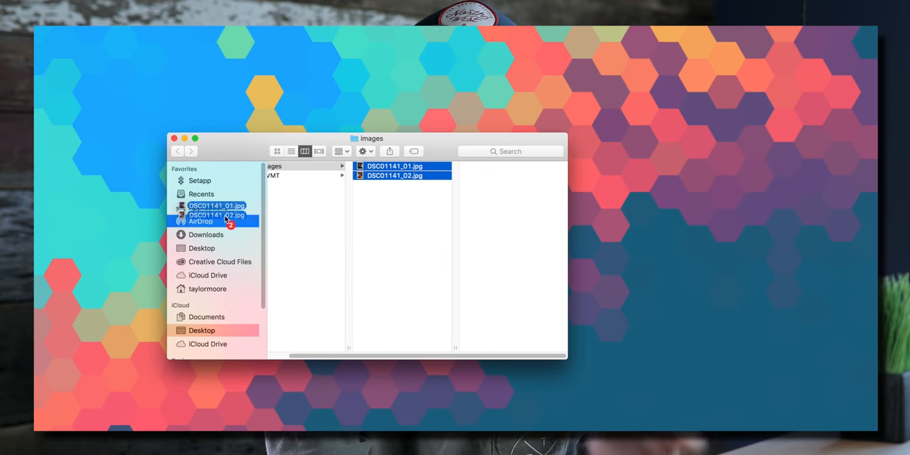
pyautogui.moveTo(398, 170); pyautogui.dragTo(202, 221)
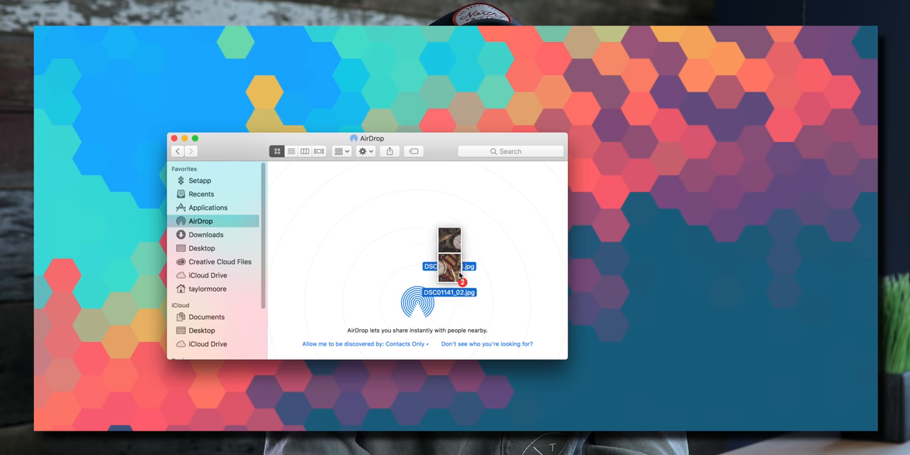